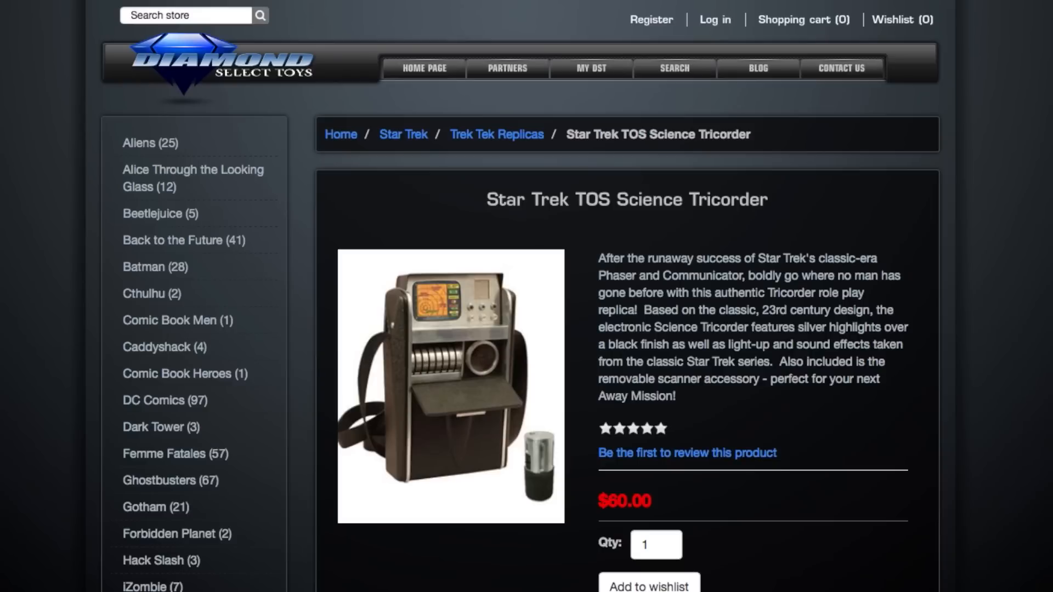
pyautogui.scroll(-3)
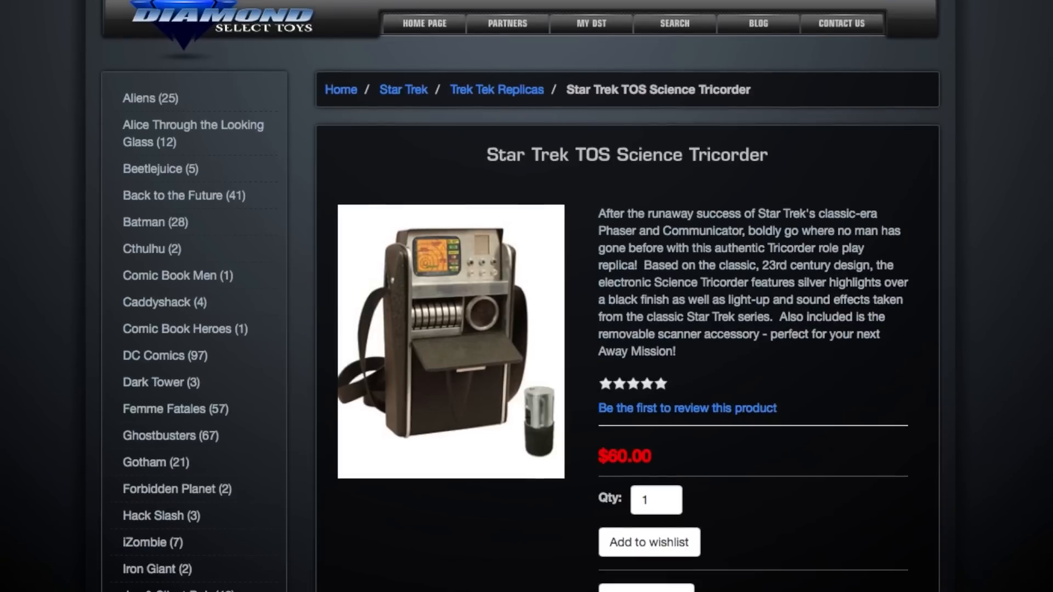
pyautogui.scroll(-3)
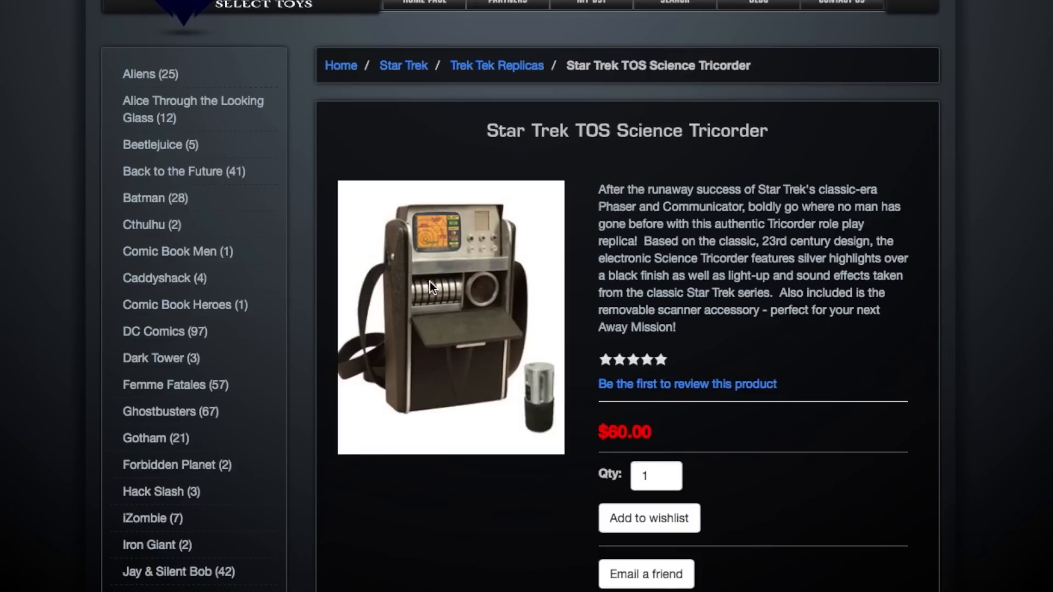
pyautogui.click(451, 317)
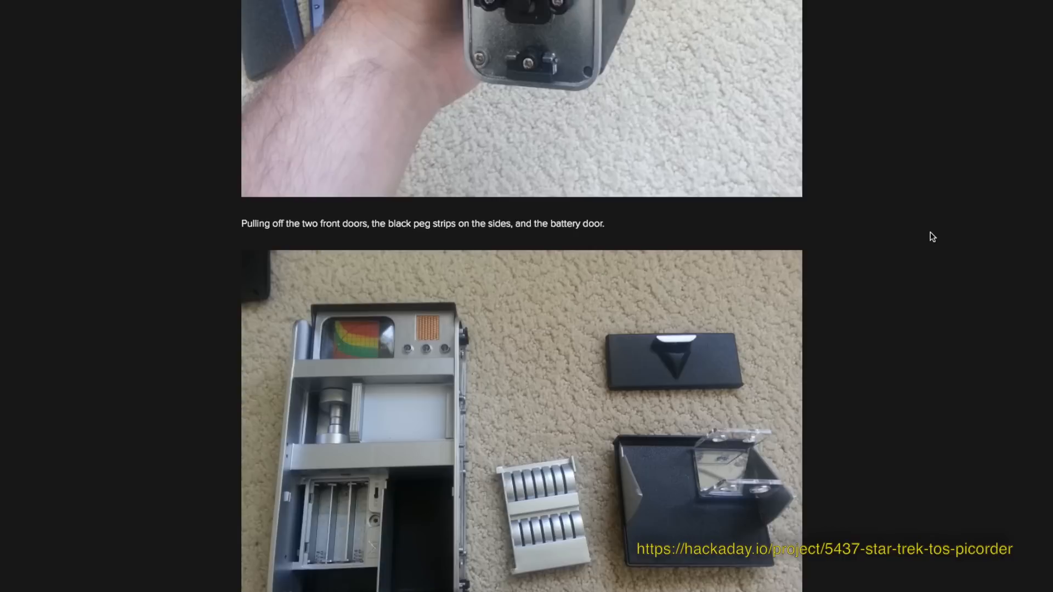
pyautogui.scroll(-3)
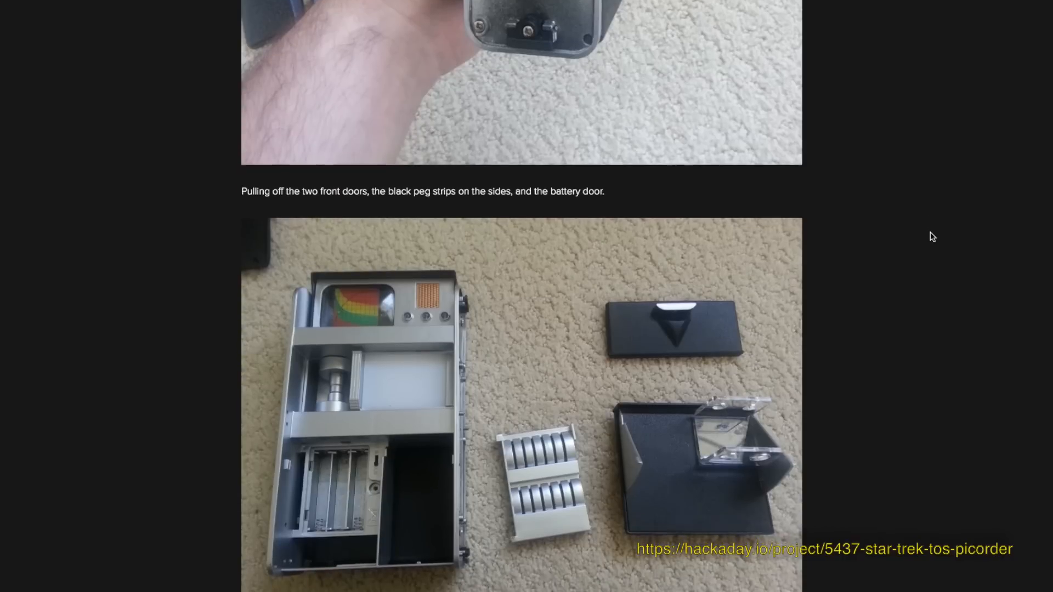
pyautogui.scroll(-3)
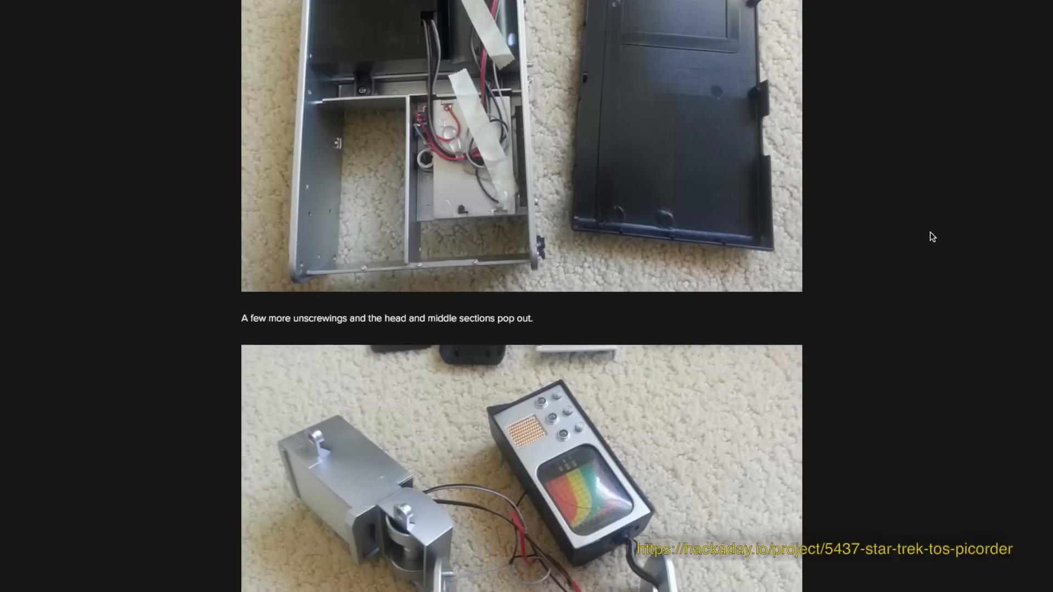
pyautogui.scroll(-3)
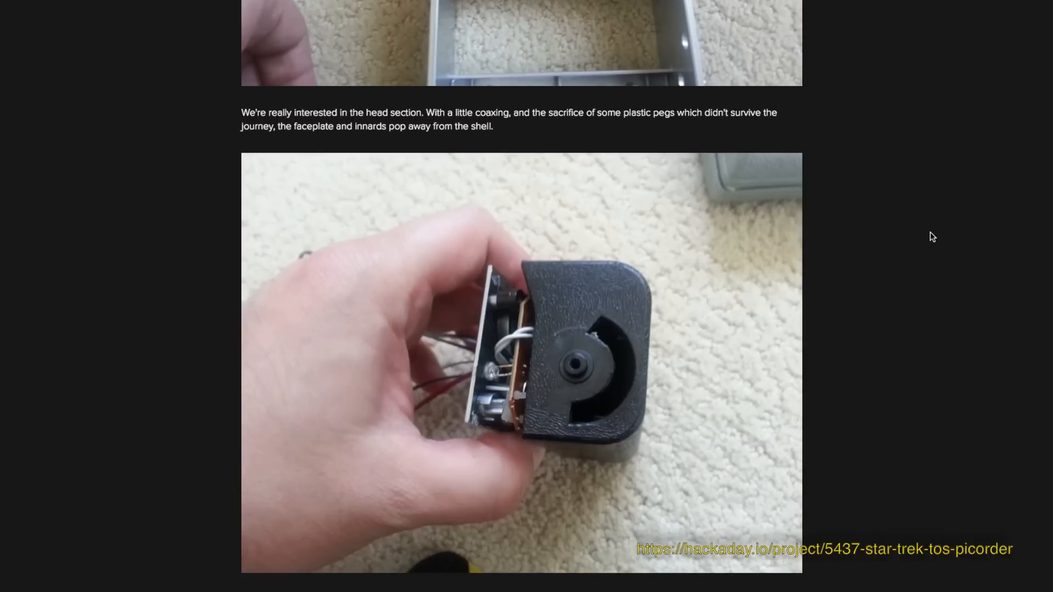